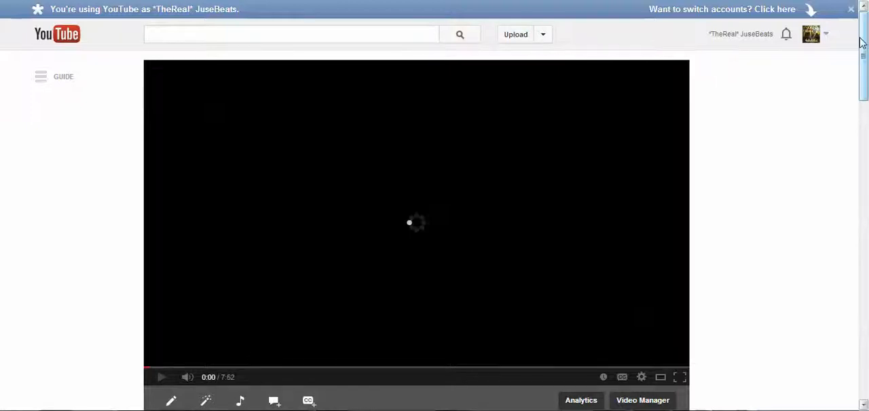
- Scroll through the video page to look over the description and comments area
scroll(down, 3)
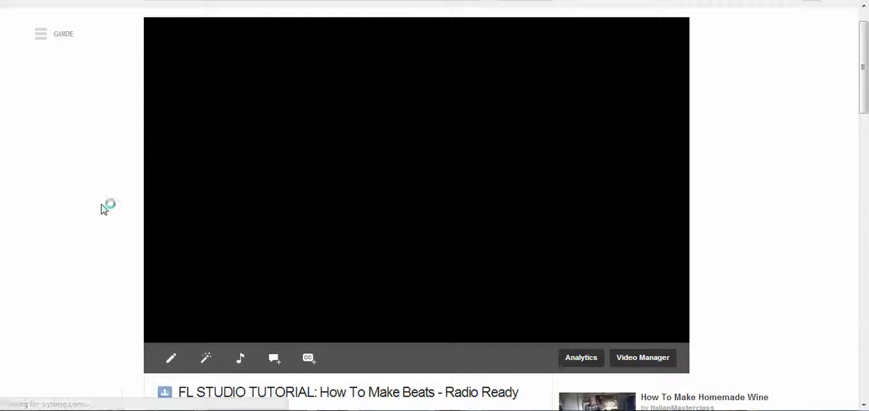
mouse_move(238, 263)
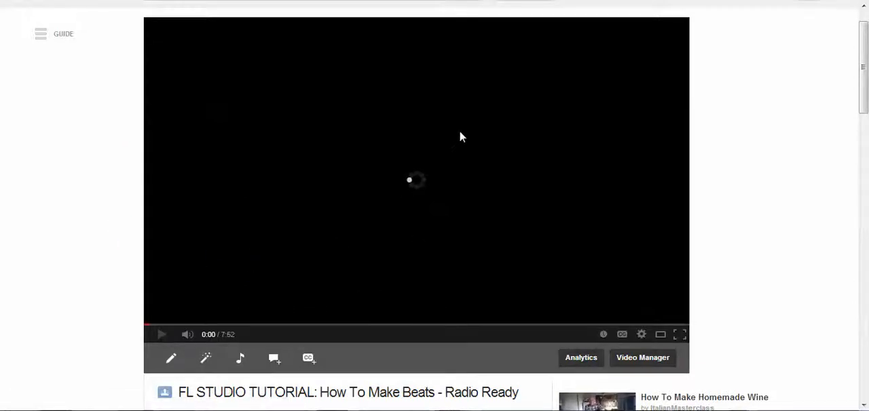
mouse_move(850, 71)
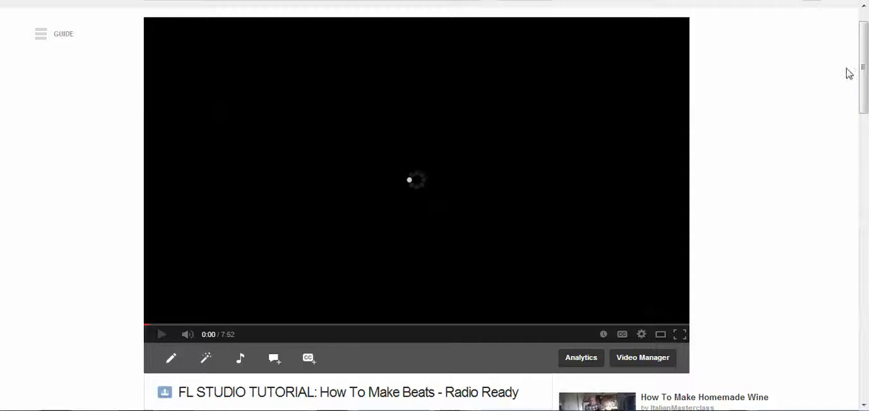
scroll(down, 3)
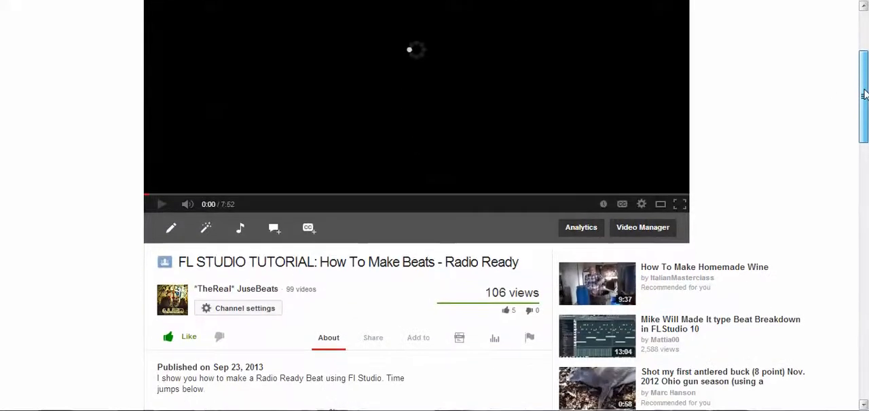
scroll(down, 3)
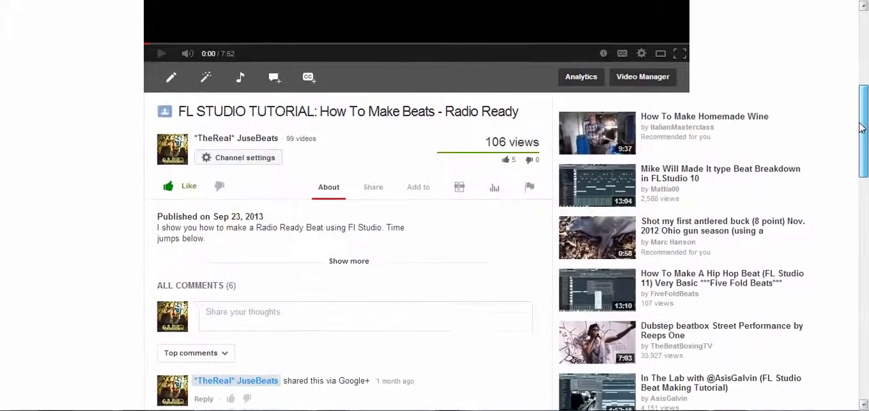
scroll(down, 3)
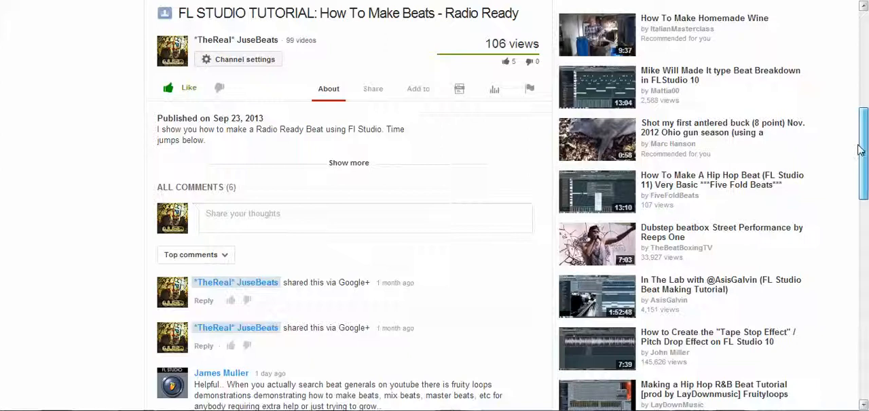
scroll(down, 3)
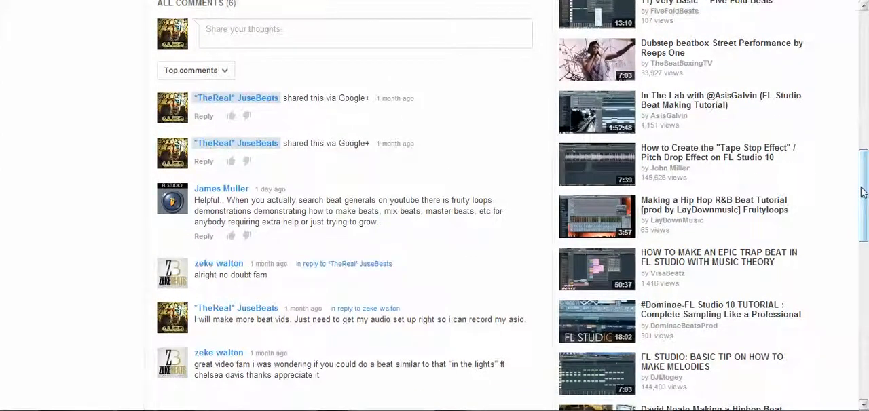
mouse_move(850, 175)
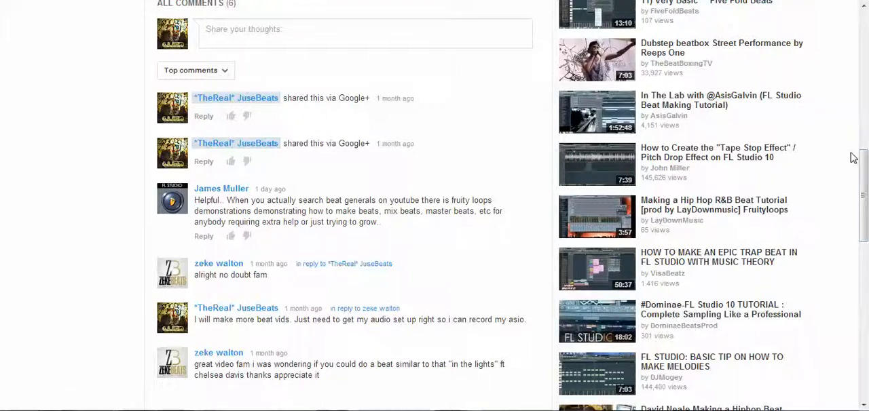
scroll(down, 3)
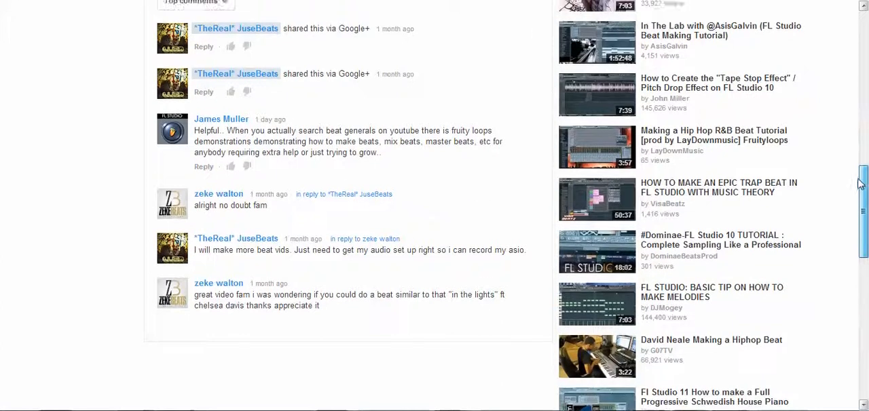
scroll(down, 3)
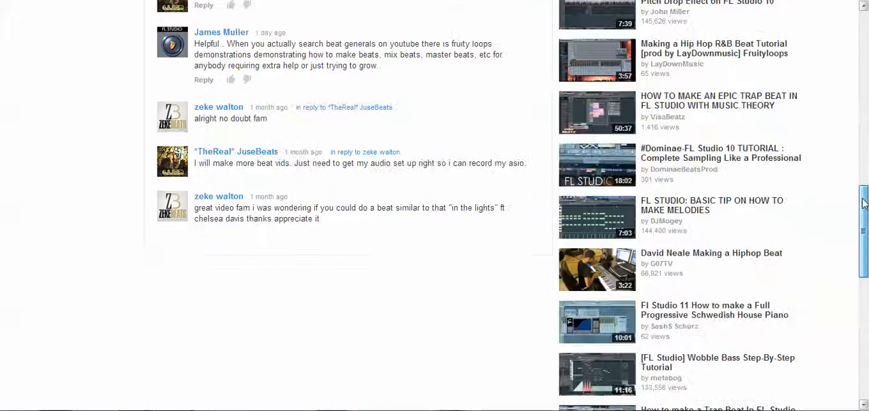
scroll(up, 3)
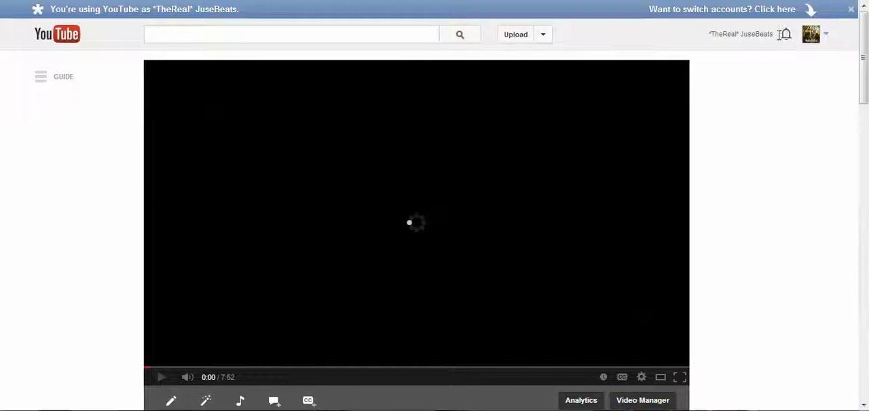
- View the Google+ 'commented on your video' notification and its full comment thread
click(785, 34)
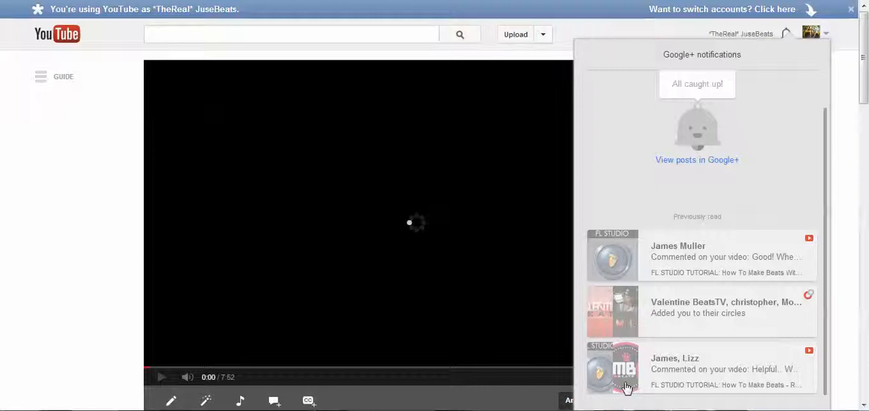
mouse_move(630, 398)
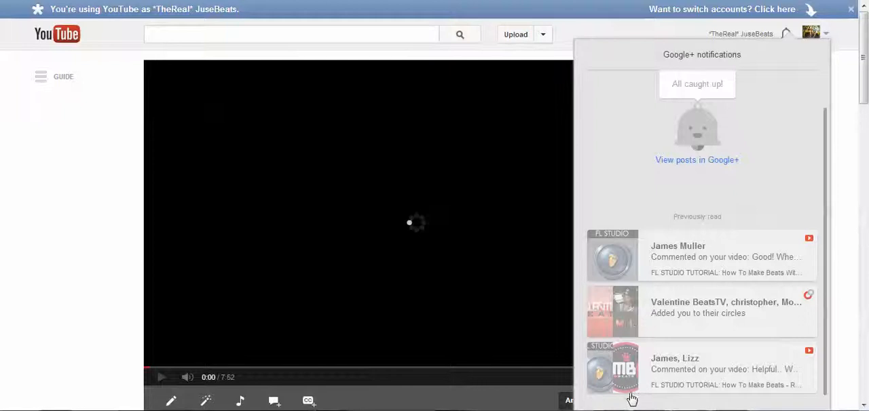
mouse_move(825, 313)
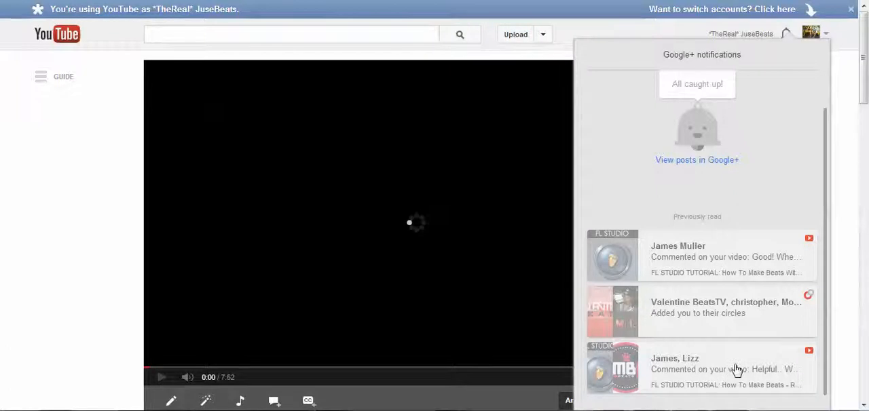
click(736, 372)
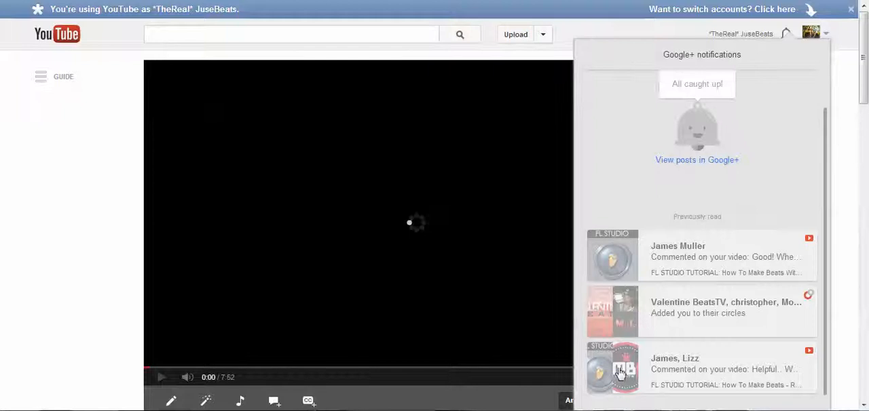
mouse_move(610, 396)
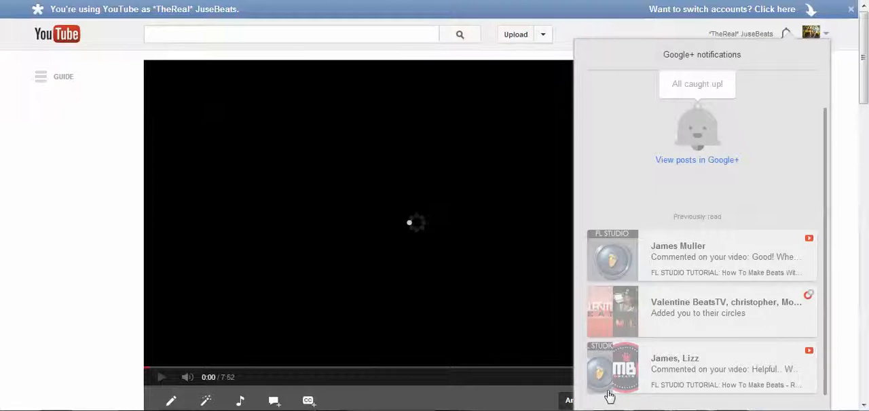
mouse_move(609, 380)
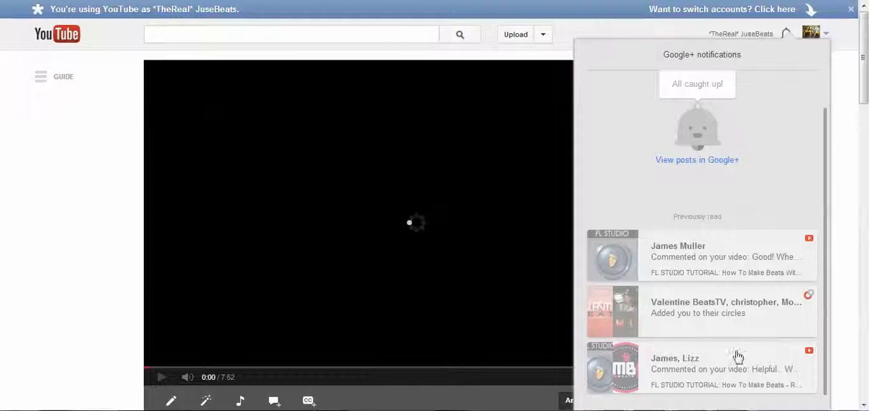
mouse_move(608, 378)
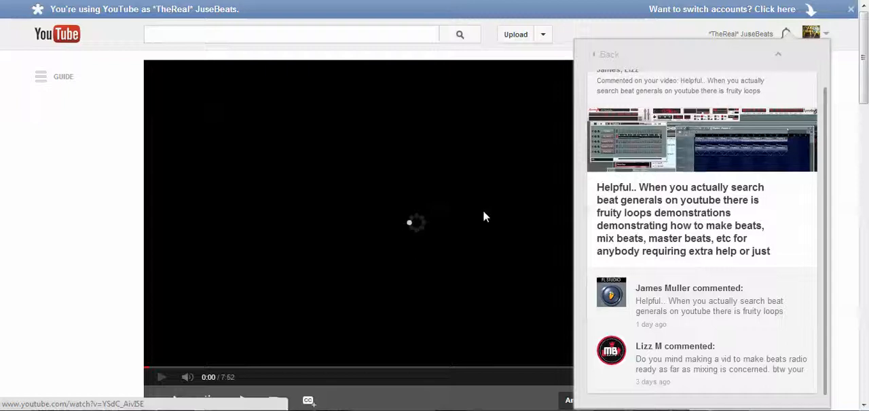
scroll(down, 3)
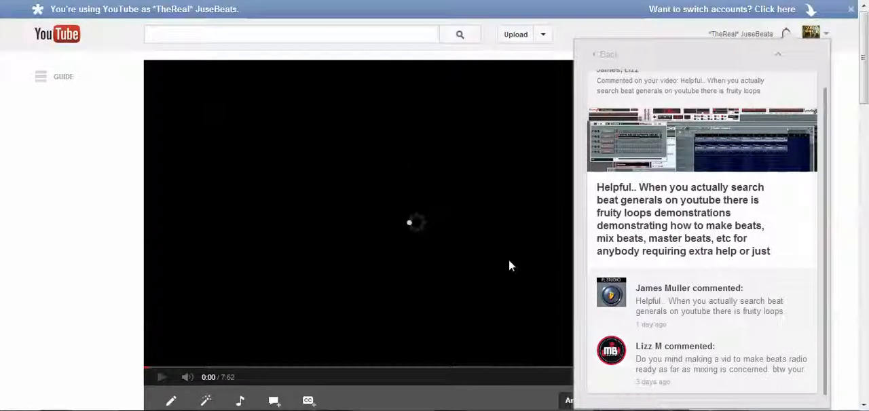
scroll(down, 3)
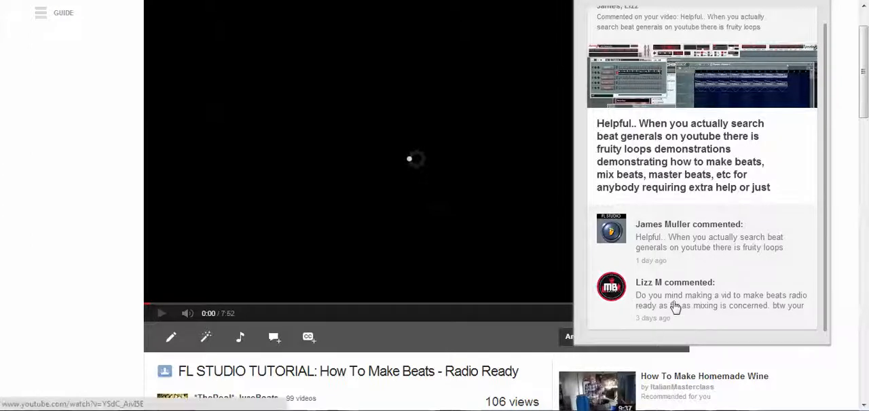
mouse_move(711, 318)
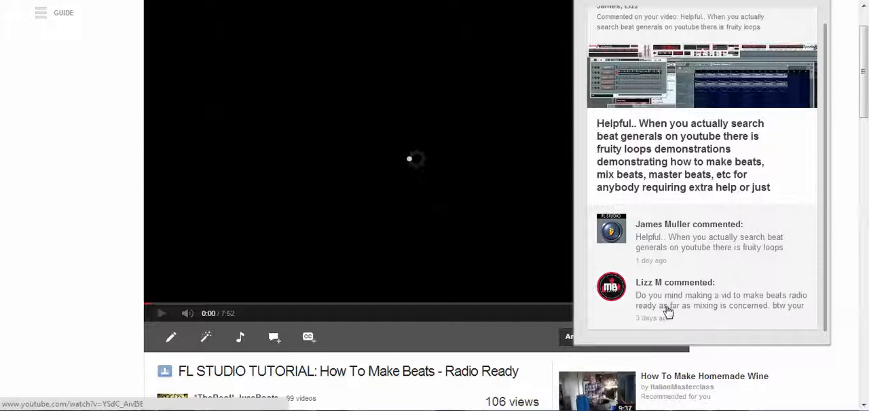
mouse_move(680, 299)
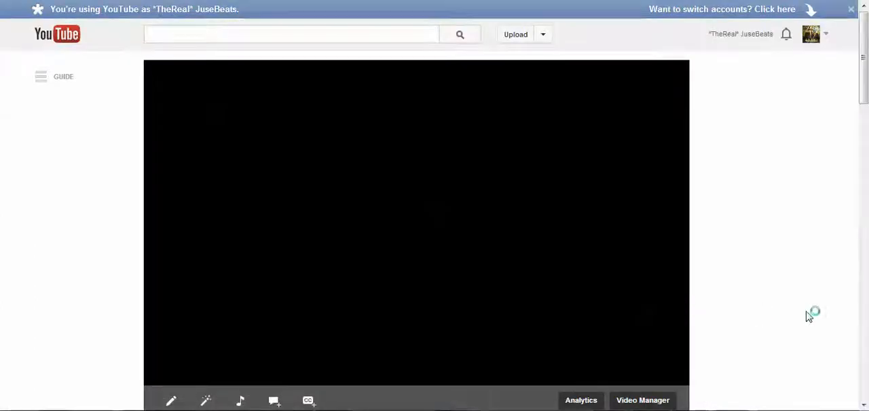
- Scroll the video page down to the All Comments section with its six comments
scroll(down, 3)
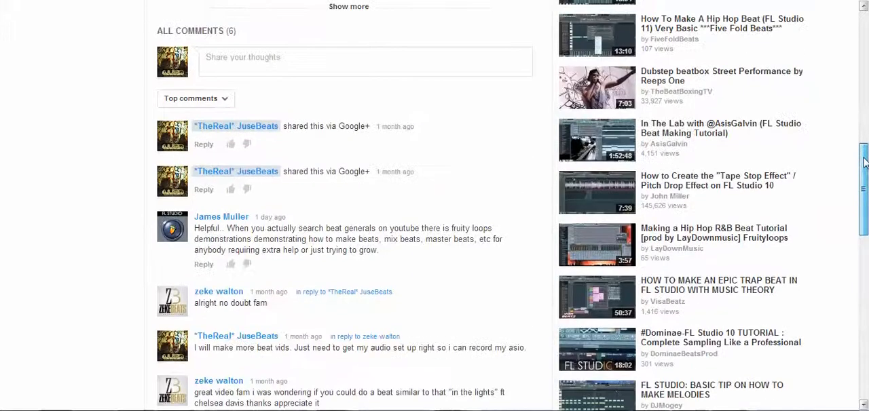
scroll(up, 3)
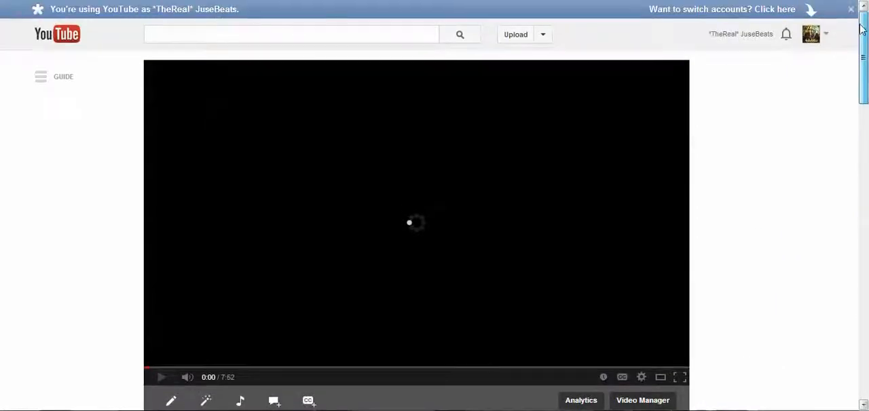
scroll(down, 3)
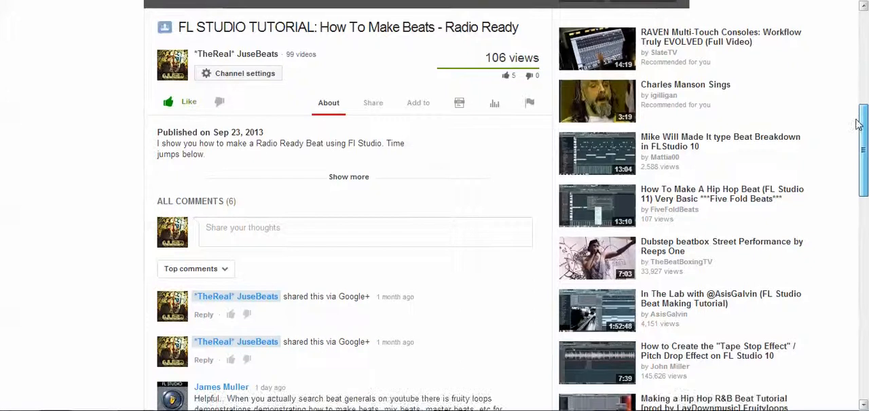
scroll(down, 3)
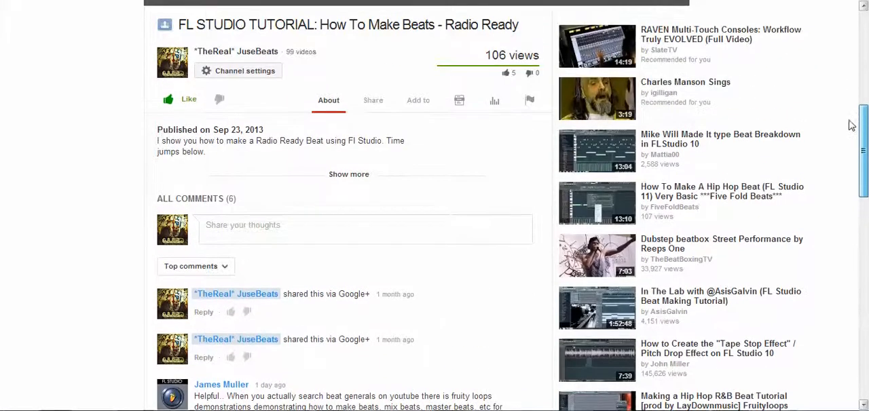
scroll(down, 3)
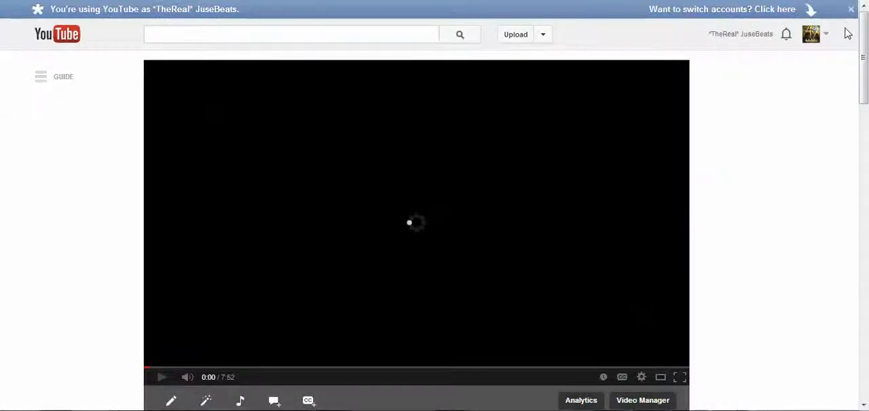
scroll(down, 3)
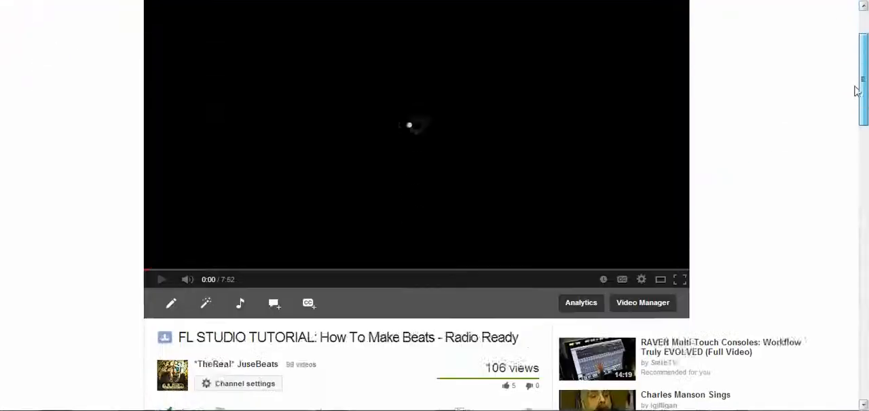
scroll(down, 3)
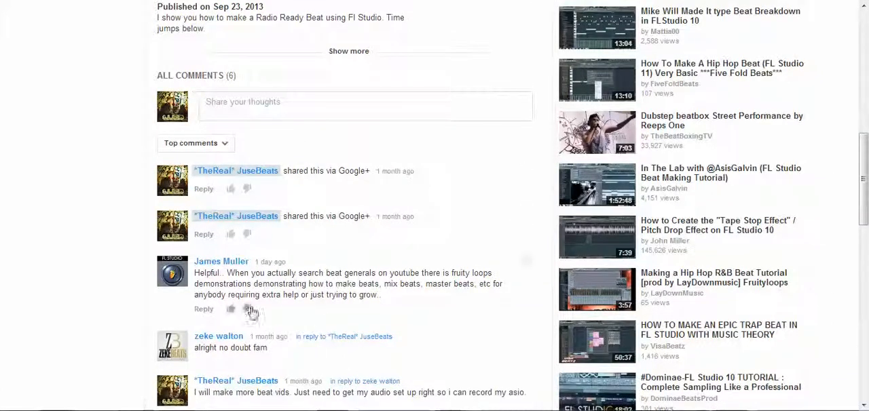
- Sort the comments by Newest first and read down through all six
click(196, 144)
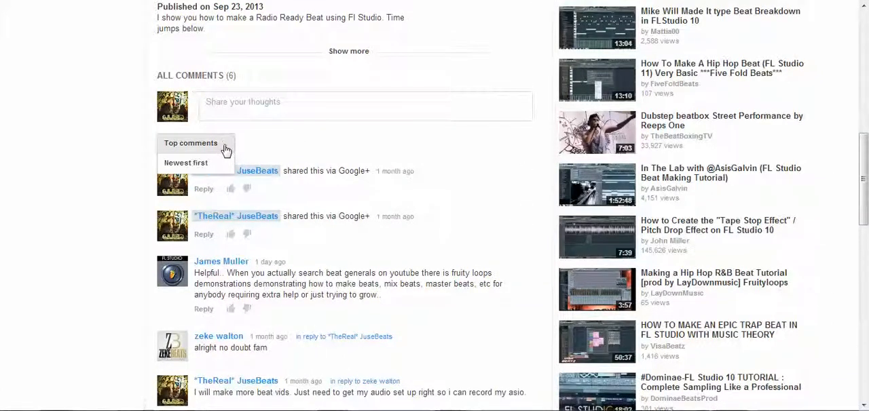
click(193, 163)
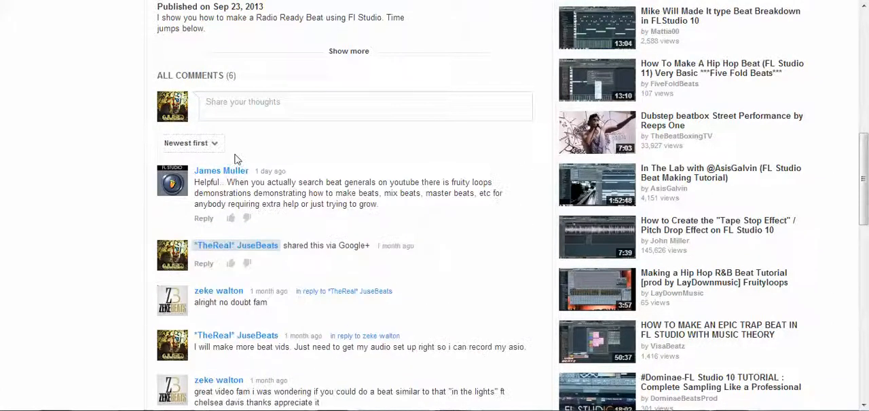
mouse_move(358, 106)
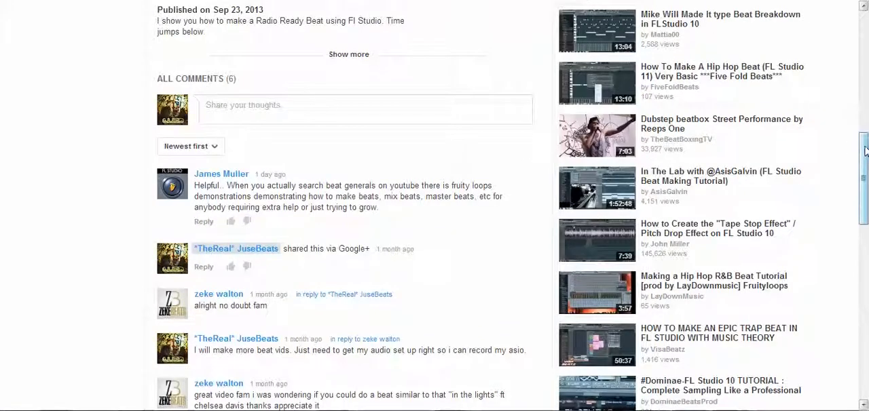
scroll(down, 3)
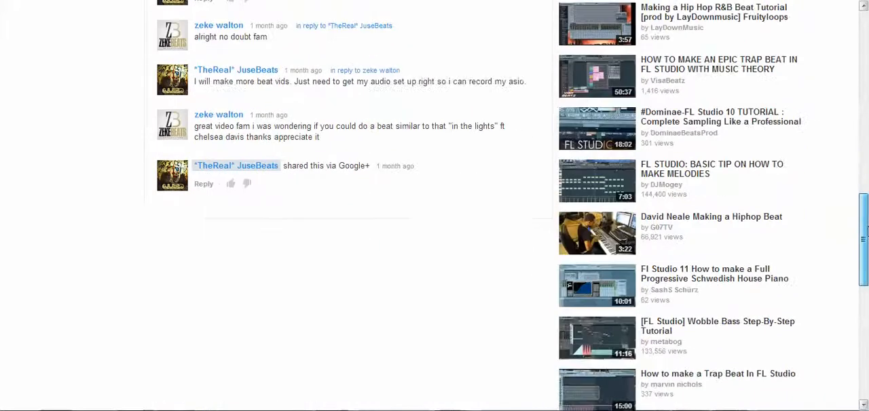